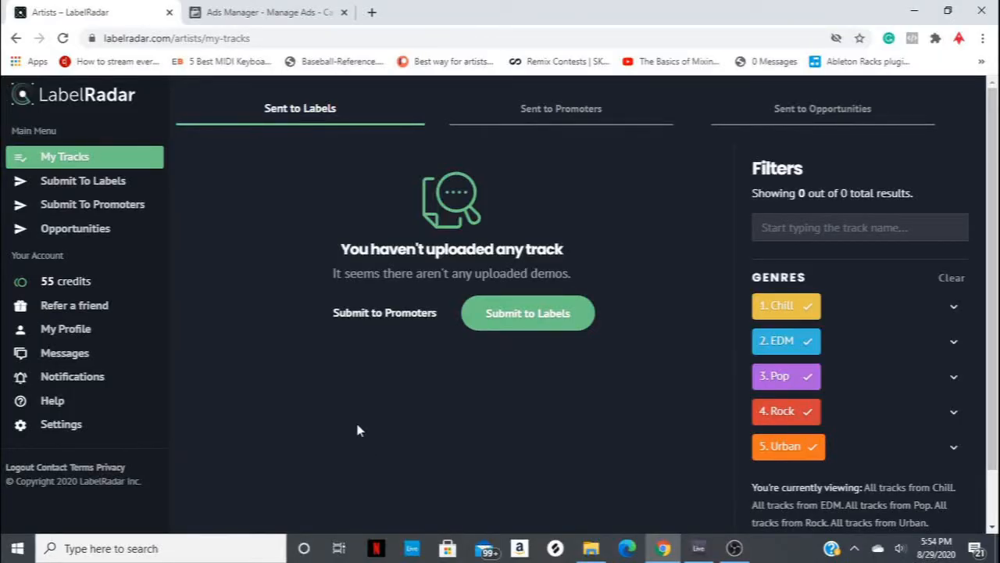
pyautogui.moveTo(284, 422)
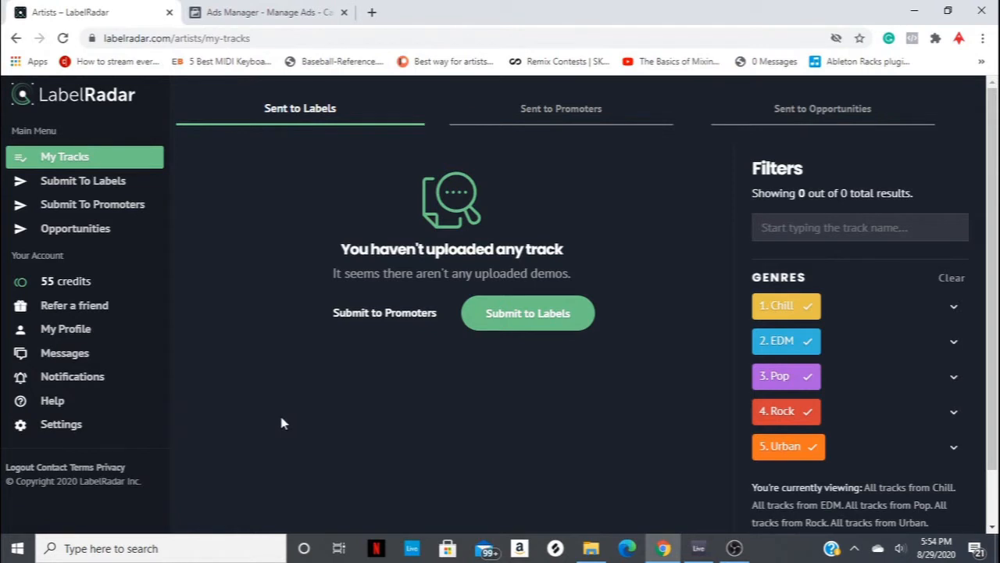
pyautogui.moveTo(294, 422)
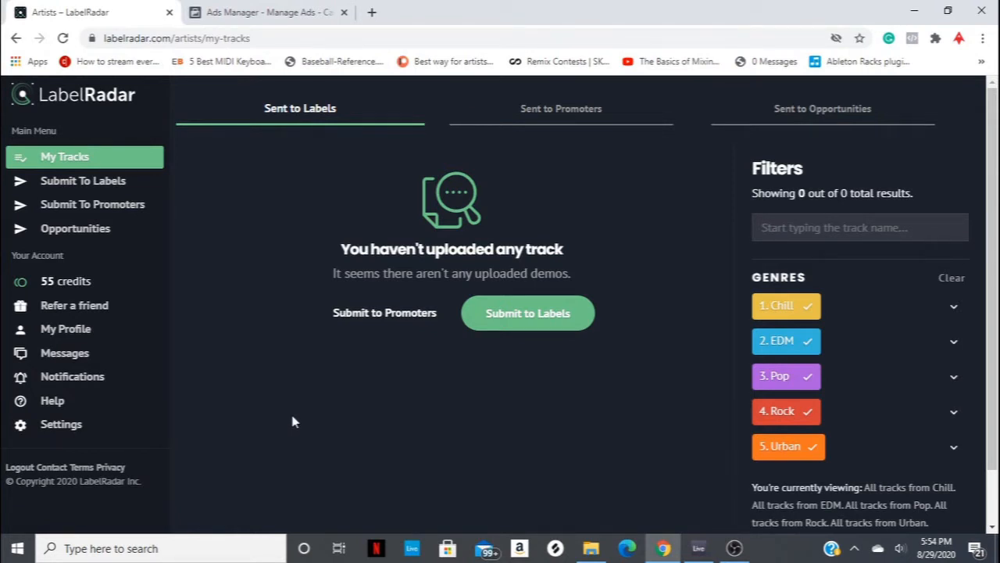
pyautogui.moveTo(578, 101)
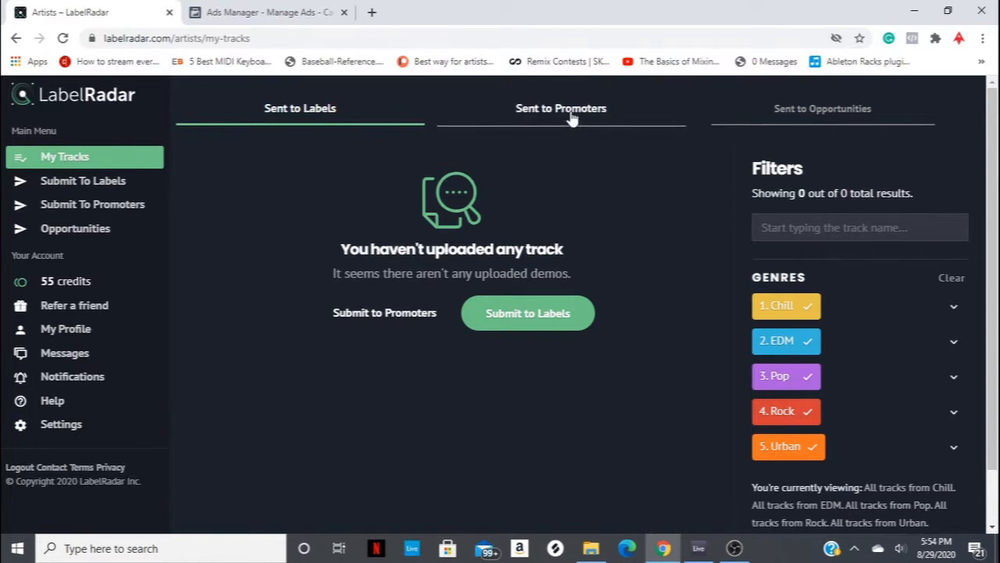
# Show tracks Sent to Promoters and open the Self Destruct track details page
pyautogui.click(560, 107)
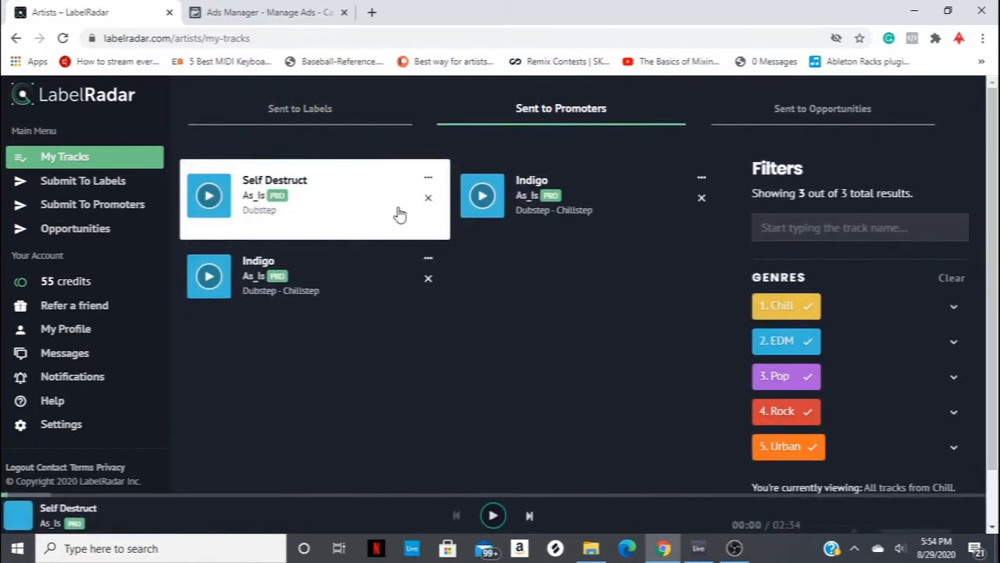
pyautogui.click(313, 197)
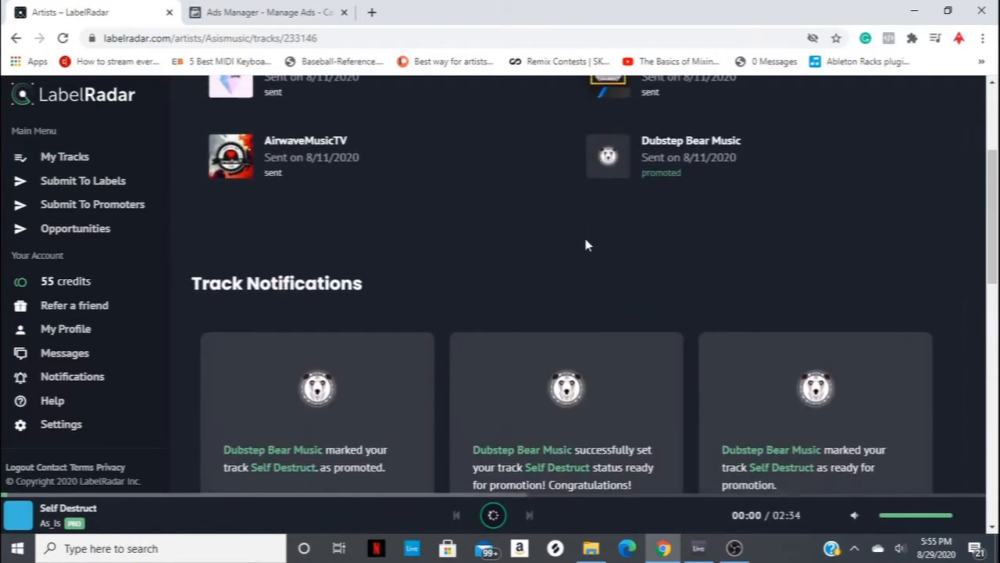
pyautogui.scroll(3)
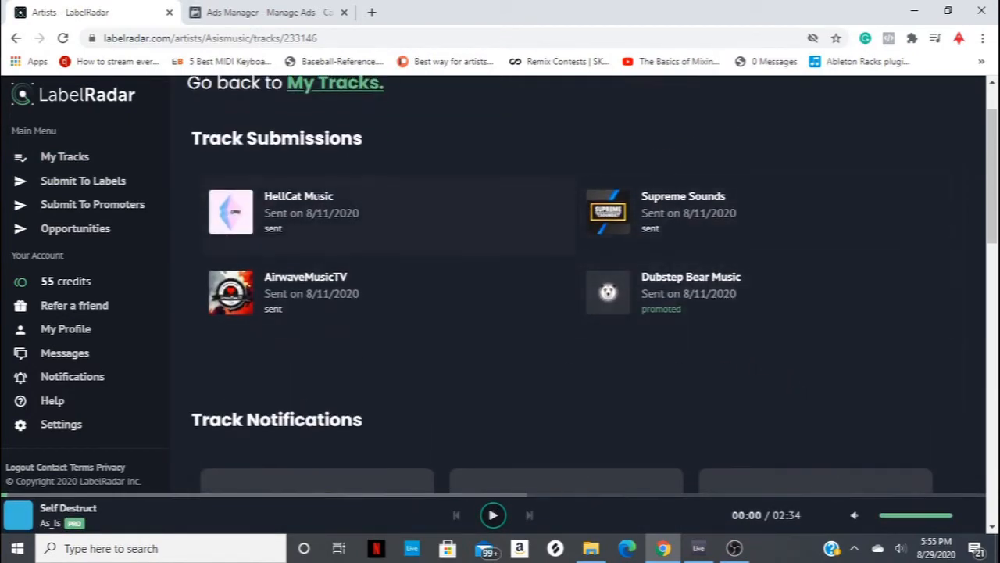
pyautogui.scroll(-3)
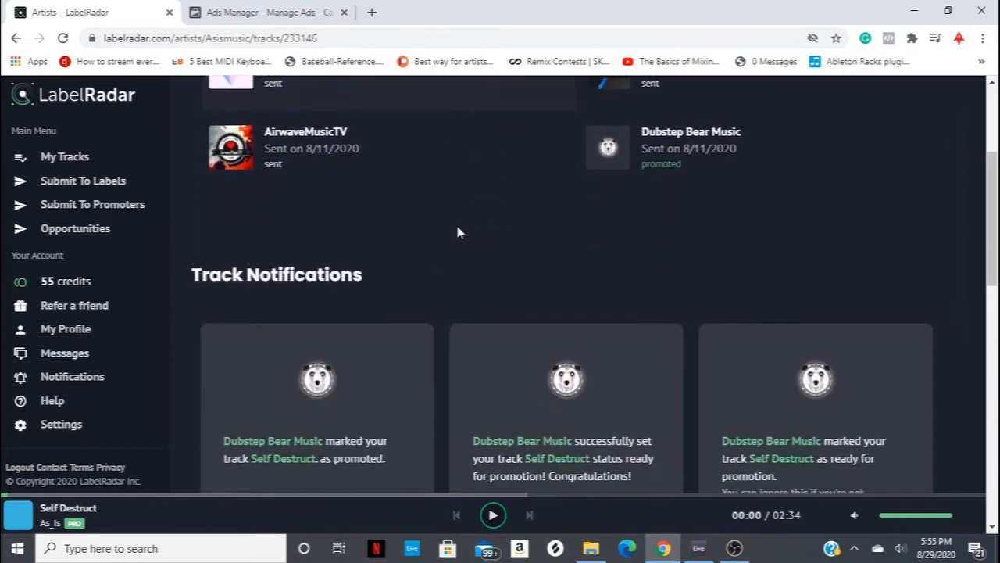
# Scroll to the top of the Self Destruct page to review its four Track Submissions
pyautogui.scroll(3)
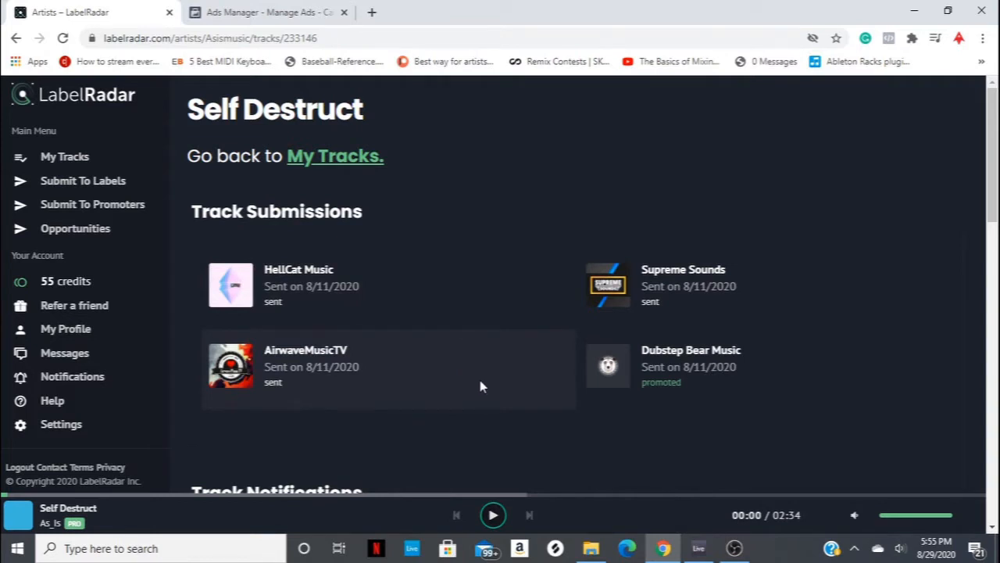
pyautogui.moveTo(506, 380)
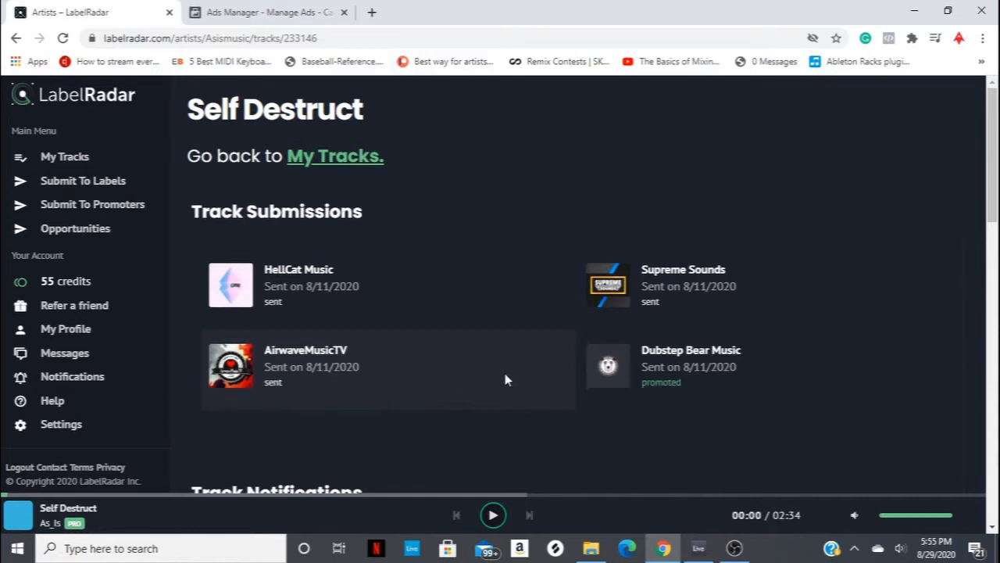
pyautogui.moveTo(478, 406)
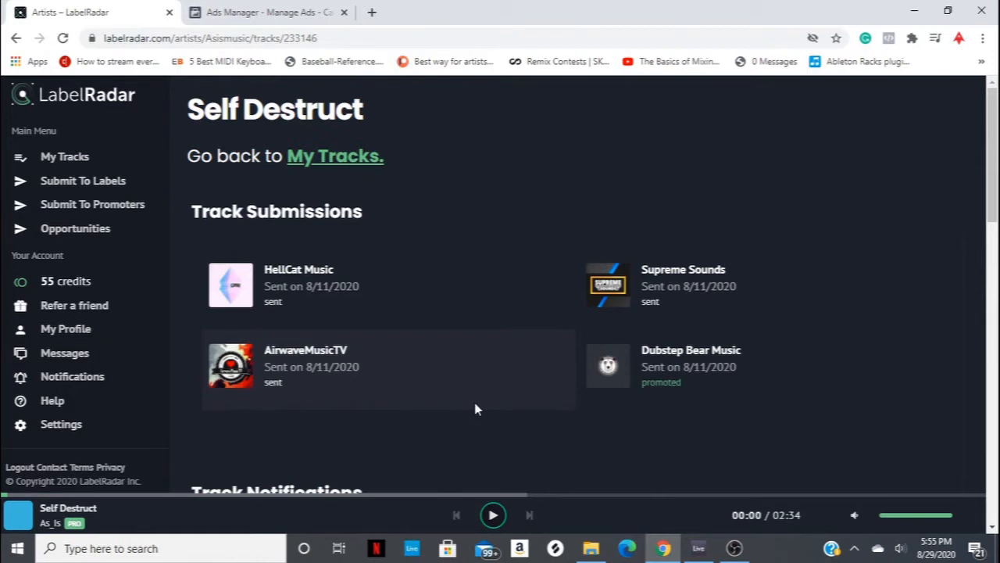
pyautogui.moveTo(766, 365)
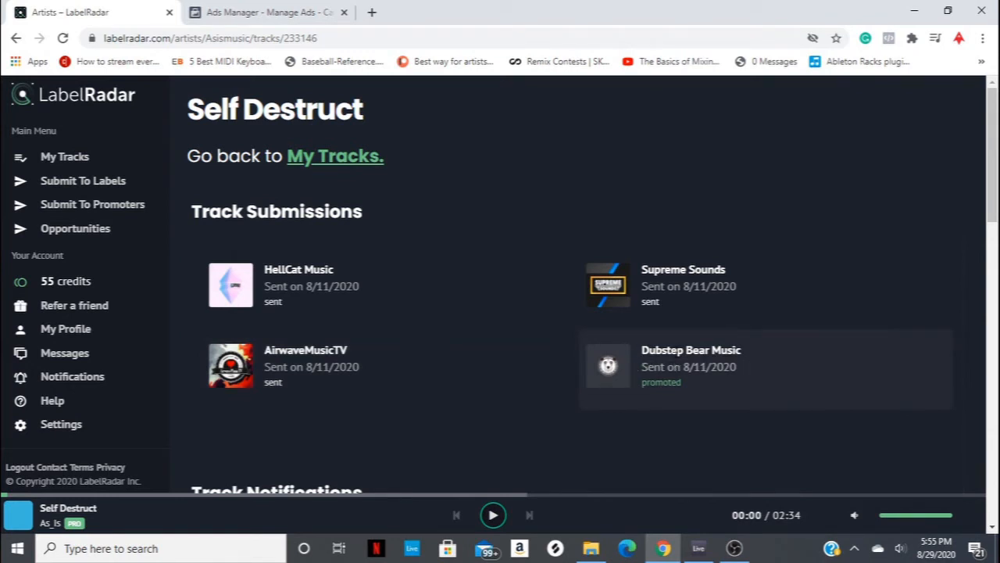
pyautogui.moveTo(742, 377)
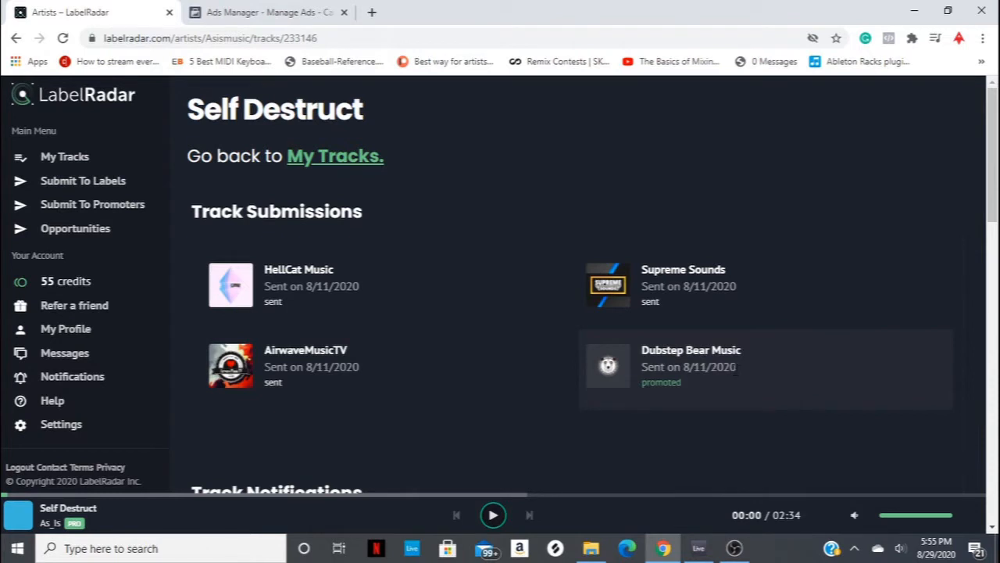
pyautogui.moveTo(554, 263)
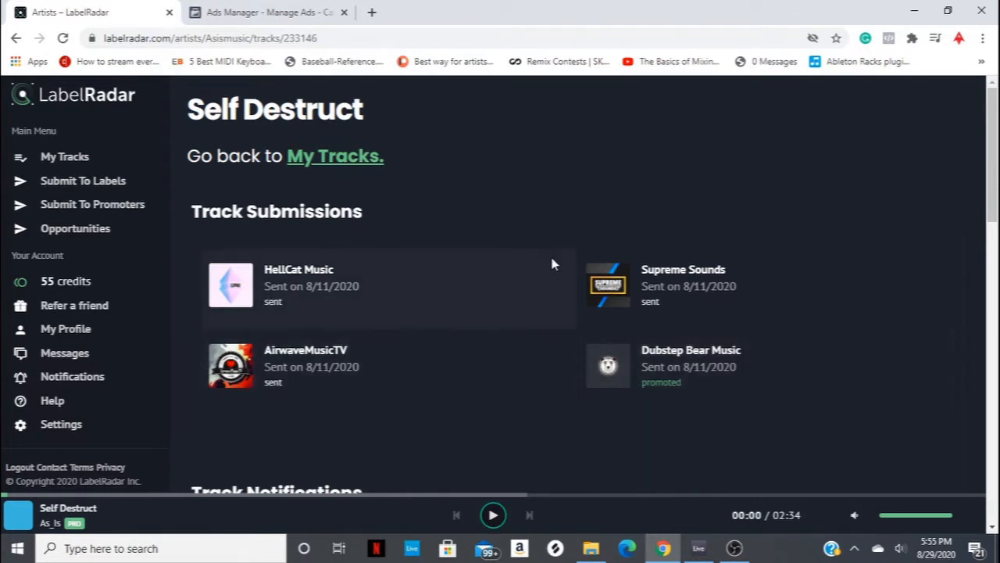
pyautogui.moveTo(359, 356)
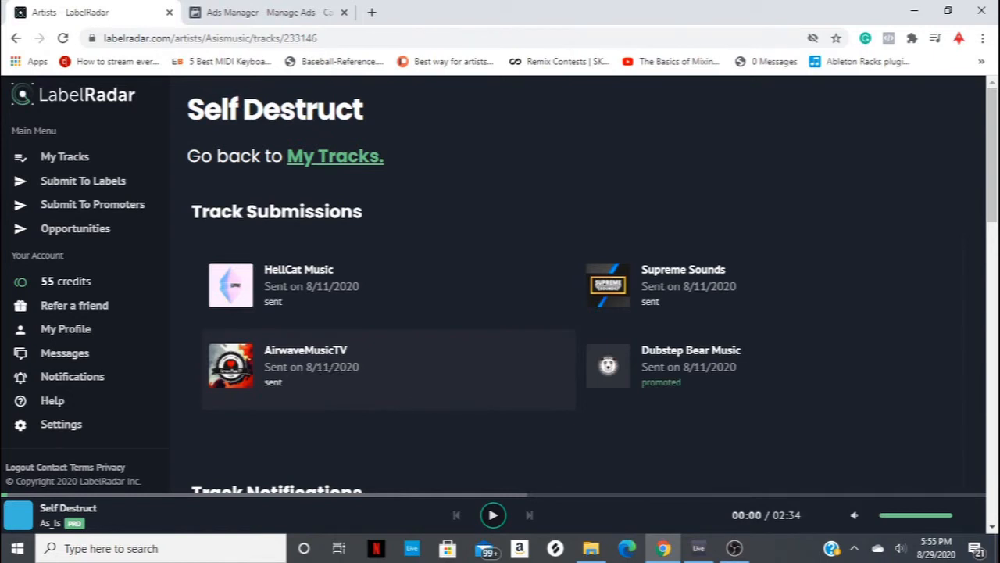
pyautogui.moveTo(327, 347)
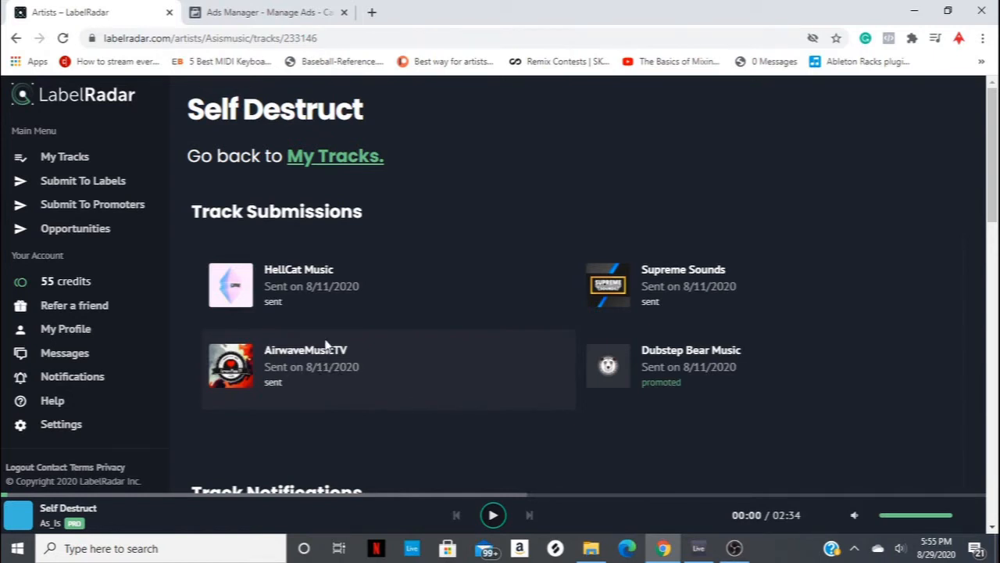
# Scroll down to Track Notifications showing Dubstep Bear Music marked the track promoted
pyautogui.scroll(-3)
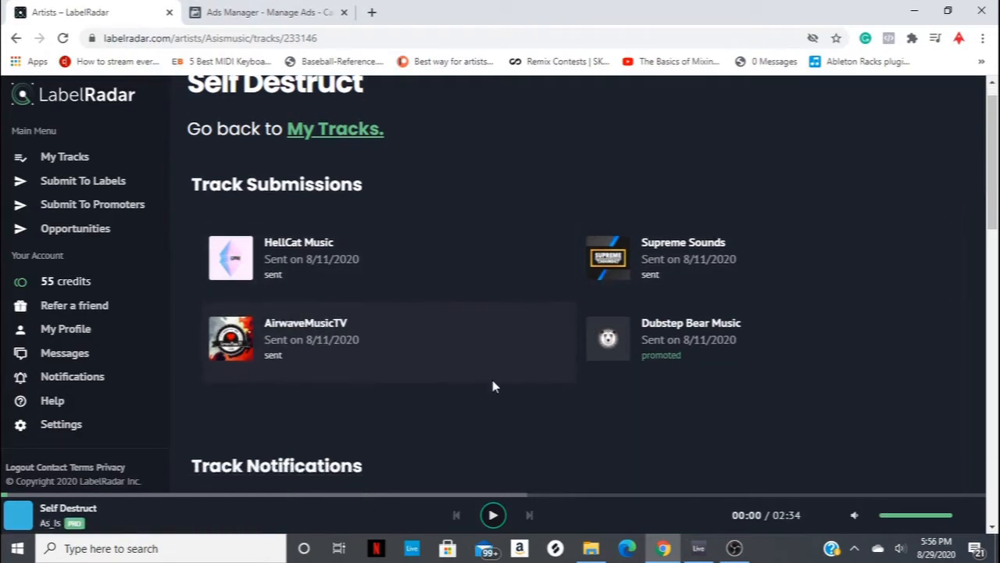
pyautogui.scroll(-3)
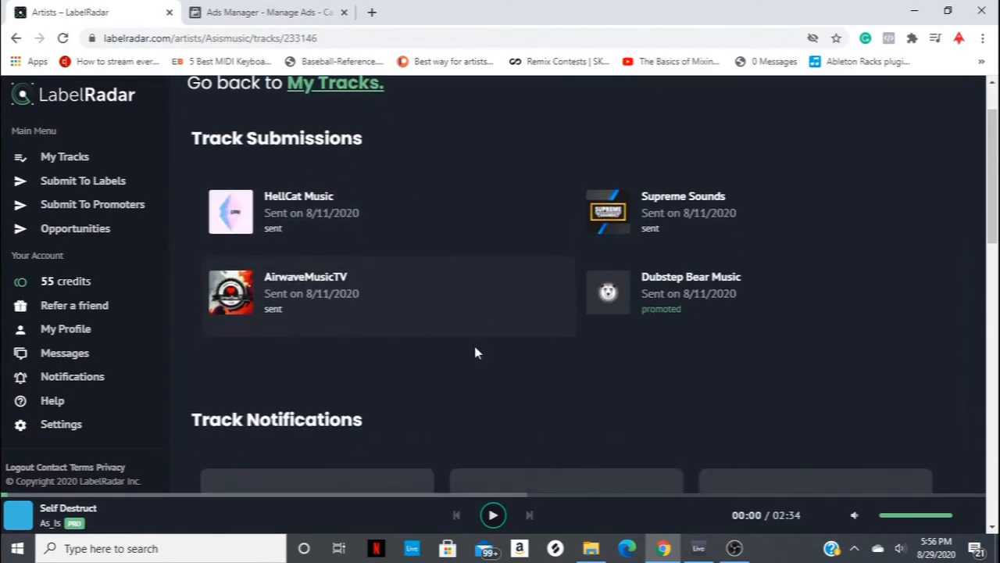
pyautogui.scroll(-3)
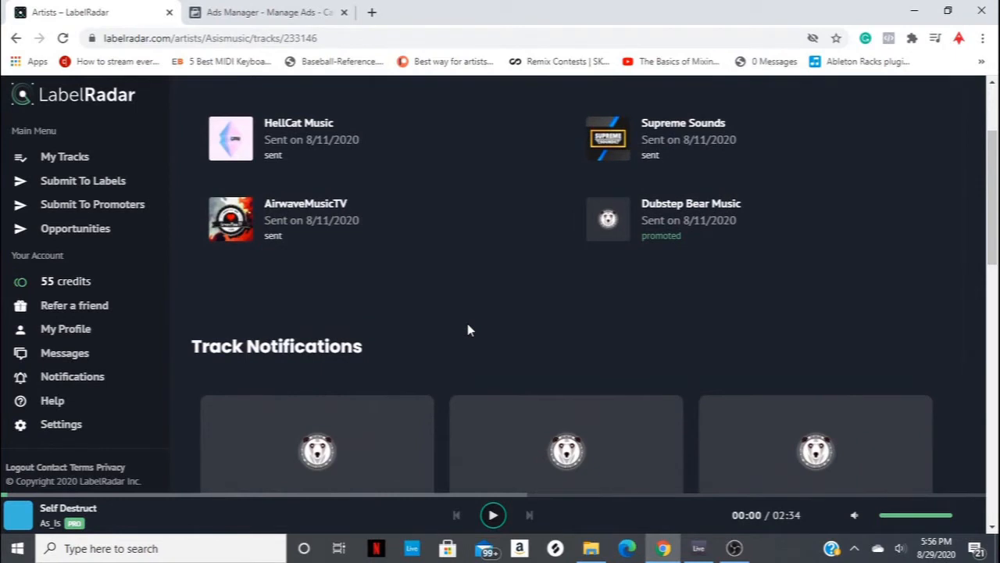
pyautogui.scroll(-3)
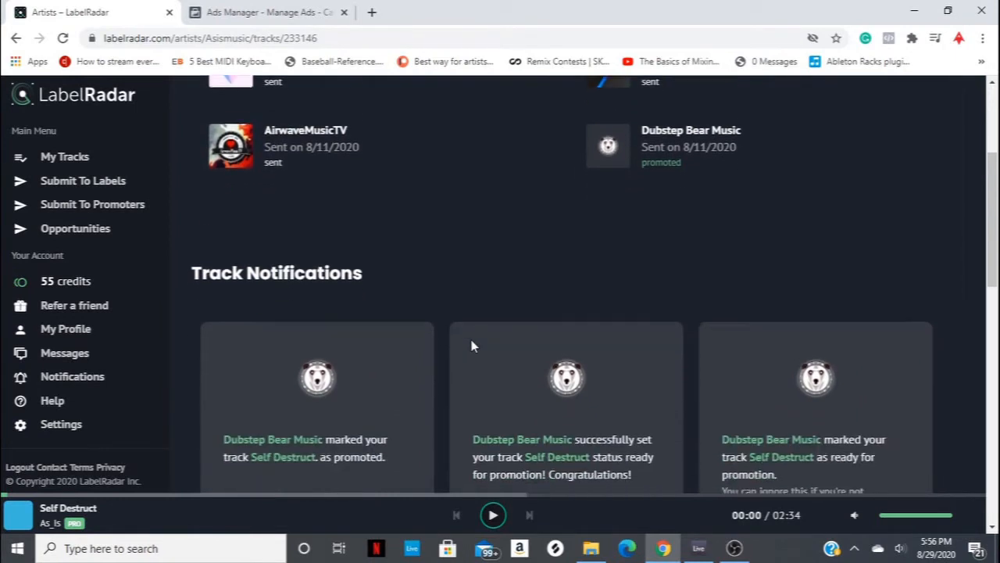
pyautogui.moveTo(457, 366)
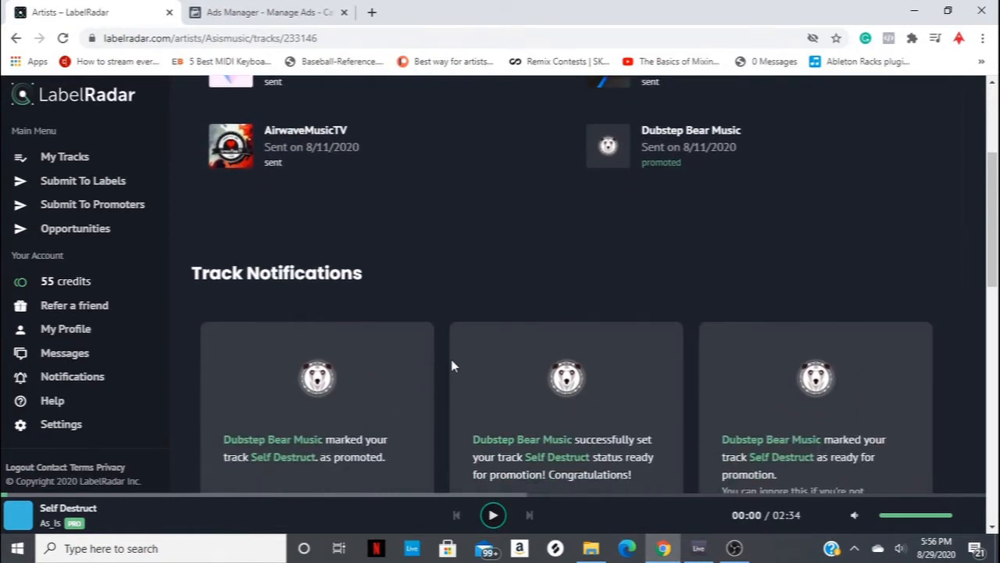
pyautogui.scroll(-3)
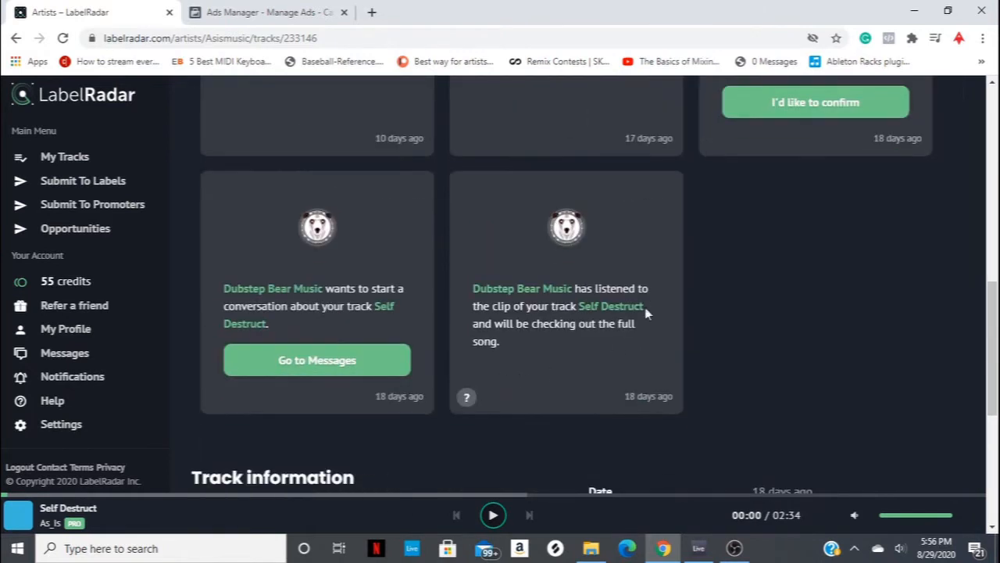
pyautogui.moveTo(525, 272)
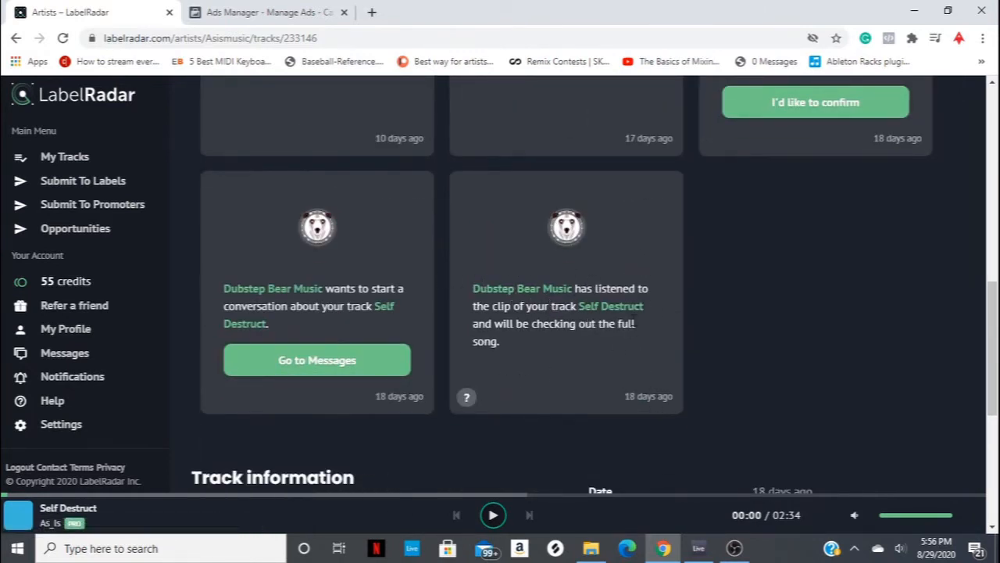
pyautogui.moveTo(559, 405)
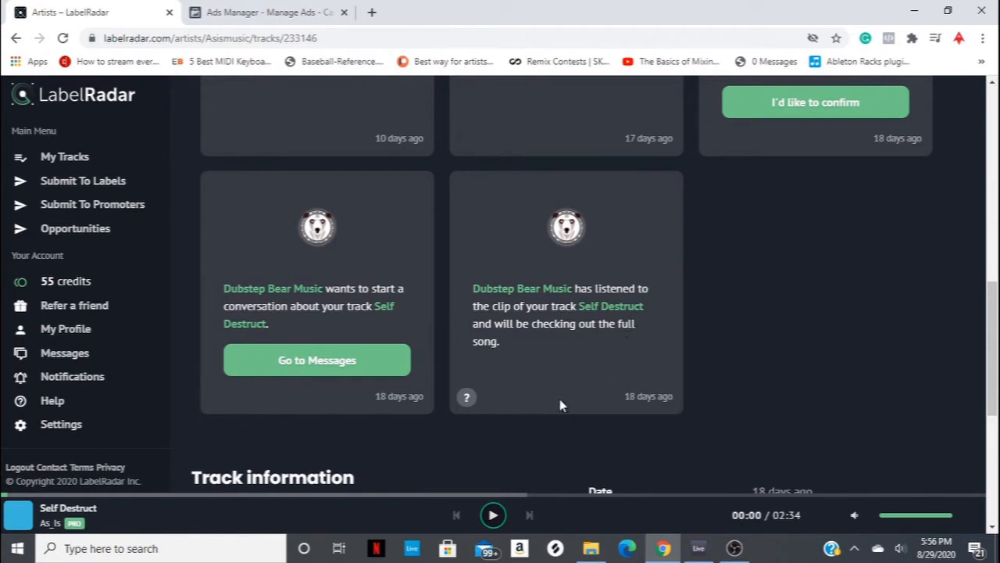
pyautogui.moveTo(528, 362)
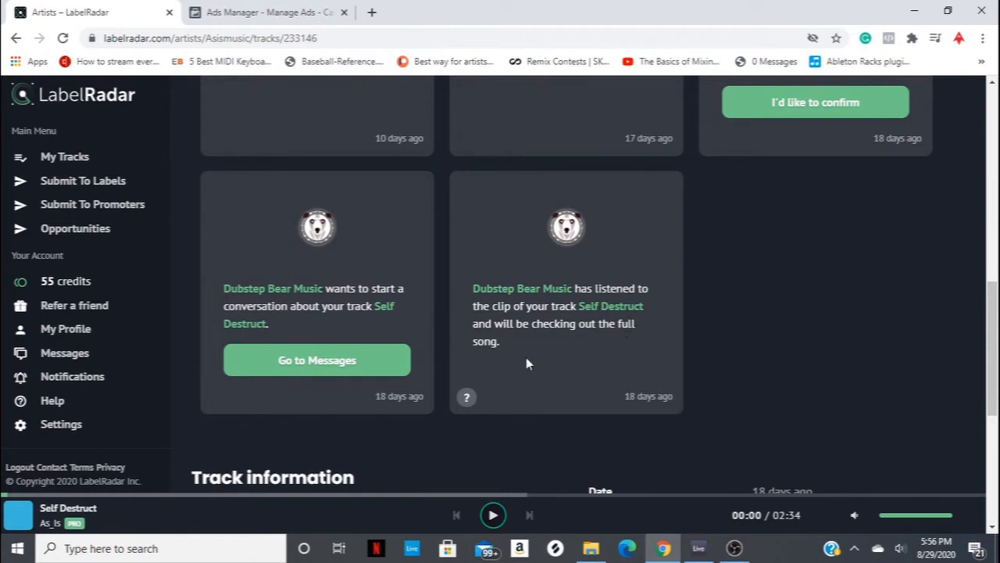
pyautogui.moveTo(450, 266)
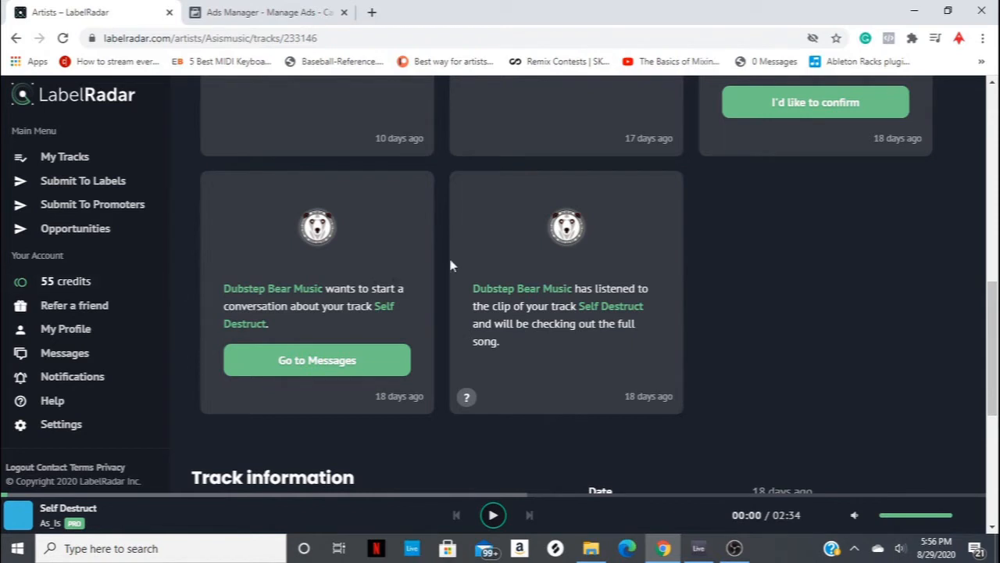
pyautogui.moveTo(315, 360)
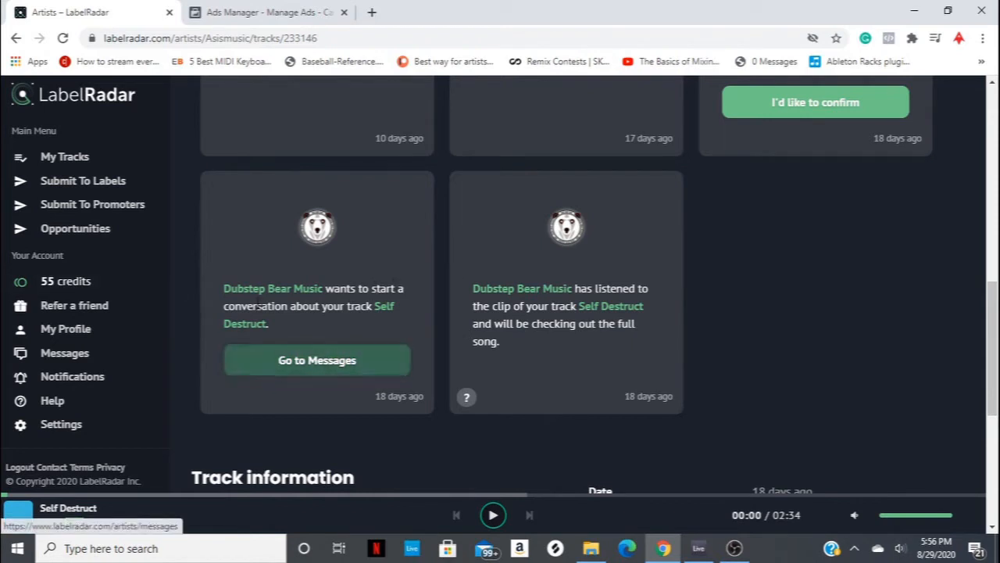
pyautogui.moveTo(450, 250)
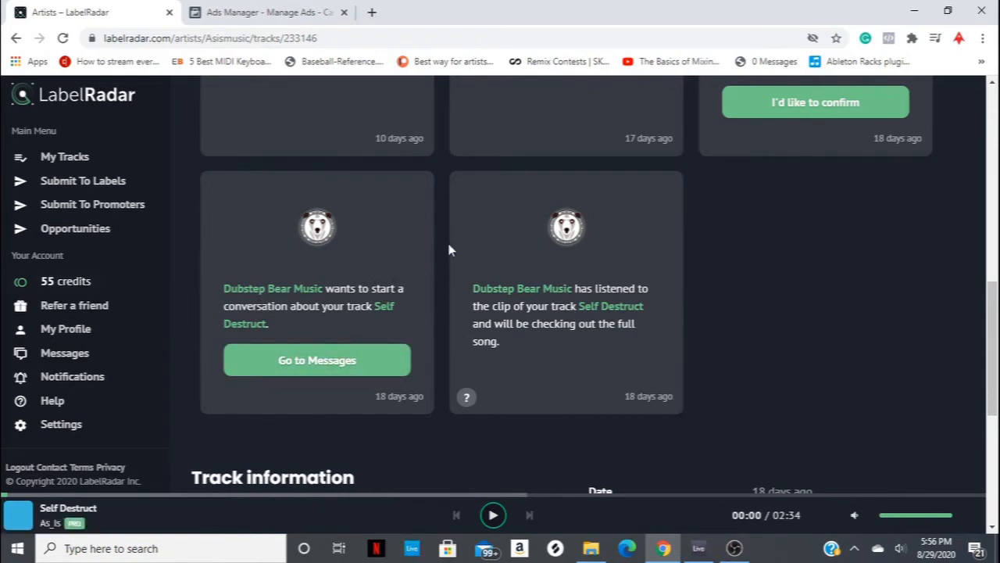
pyautogui.moveTo(460, 256)
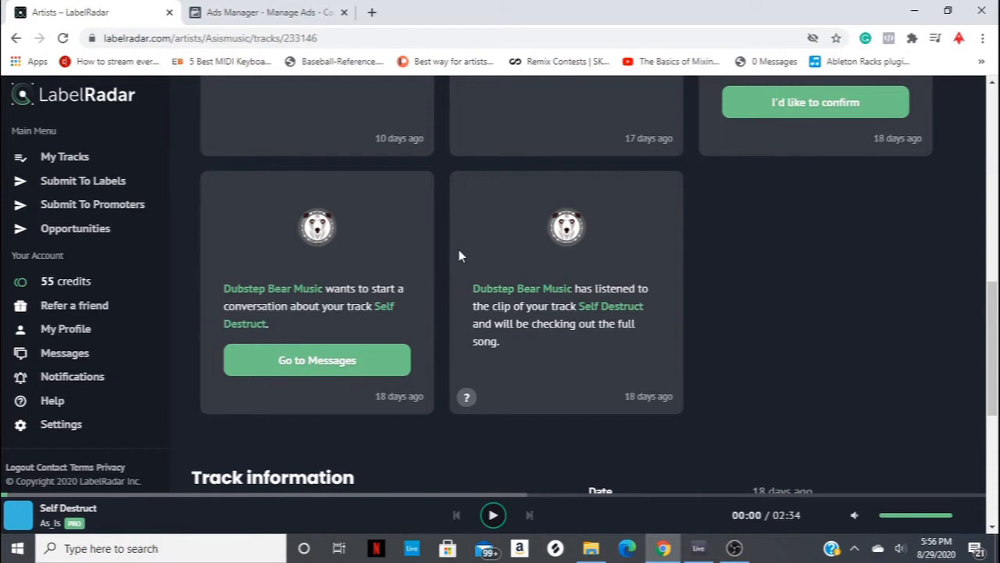
pyautogui.scroll(3)
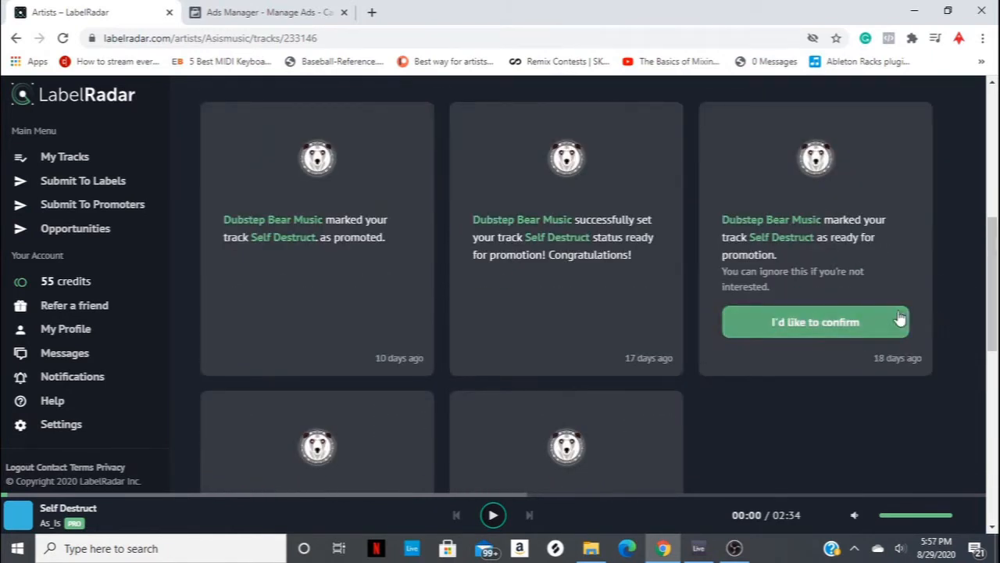
pyautogui.moveTo(791, 284)
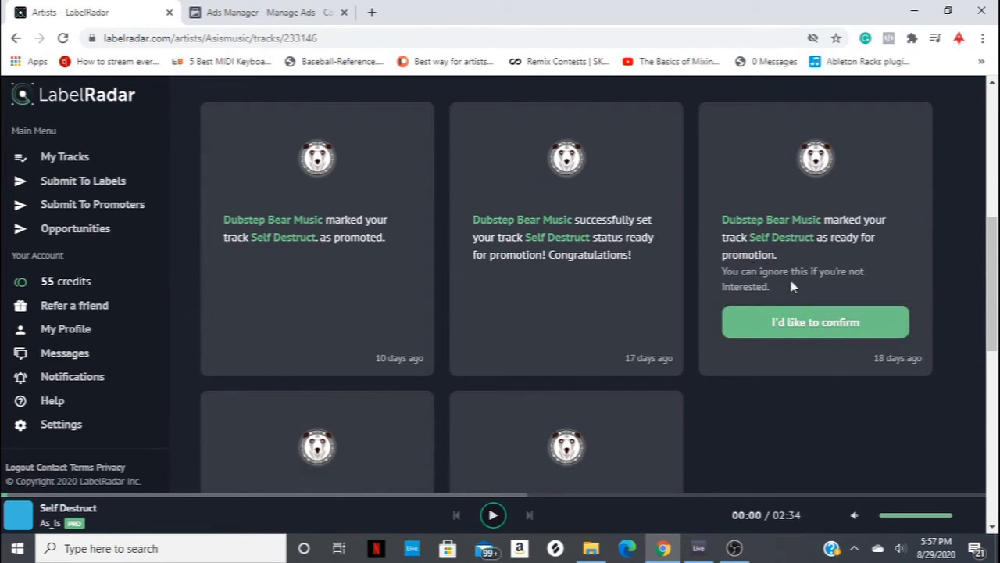
pyautogui.moveTo(965, 402)
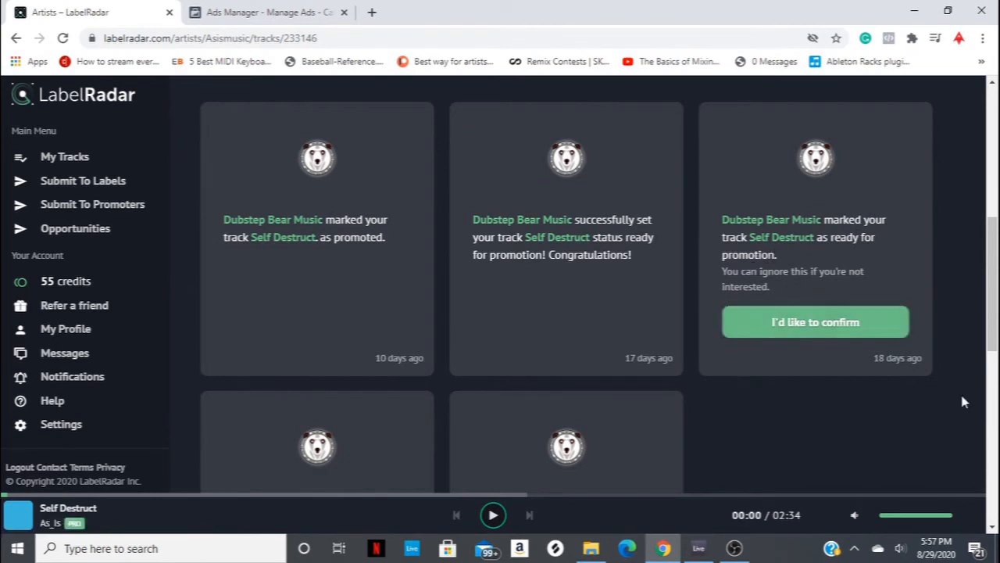
pyautogui.moveTo(872, 412)
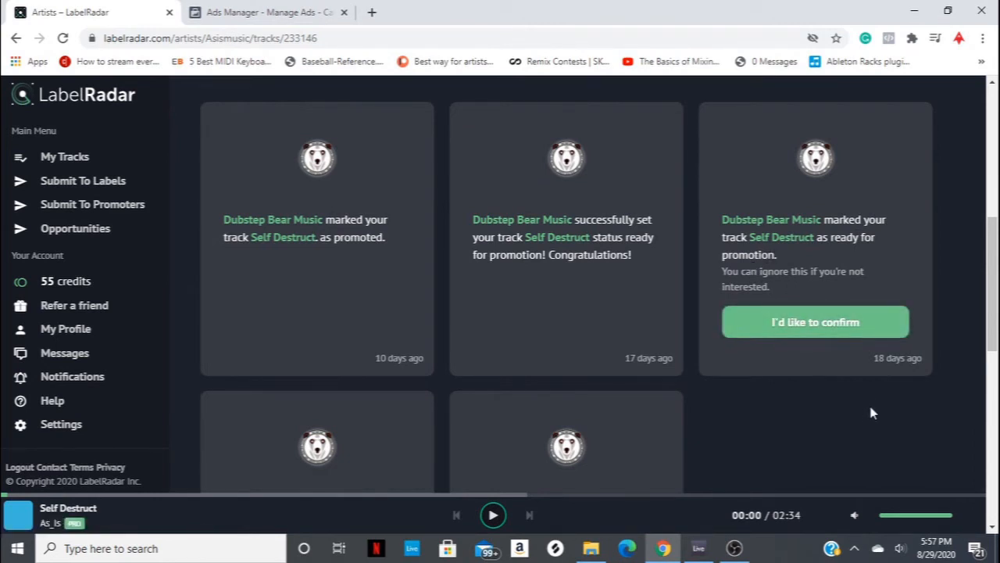
pyautogui.scroll(3)
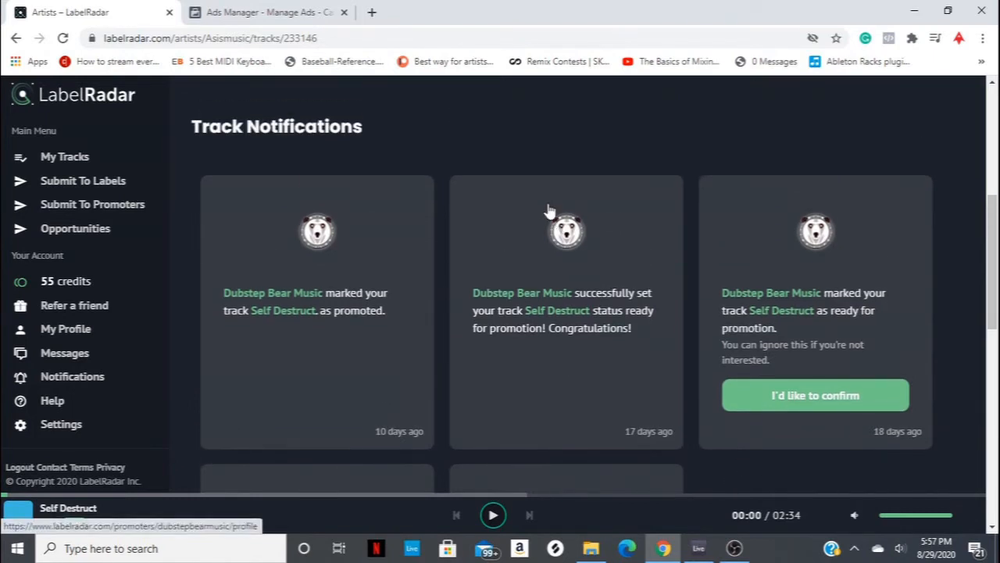
pyautogui.moveTo(569, 357)
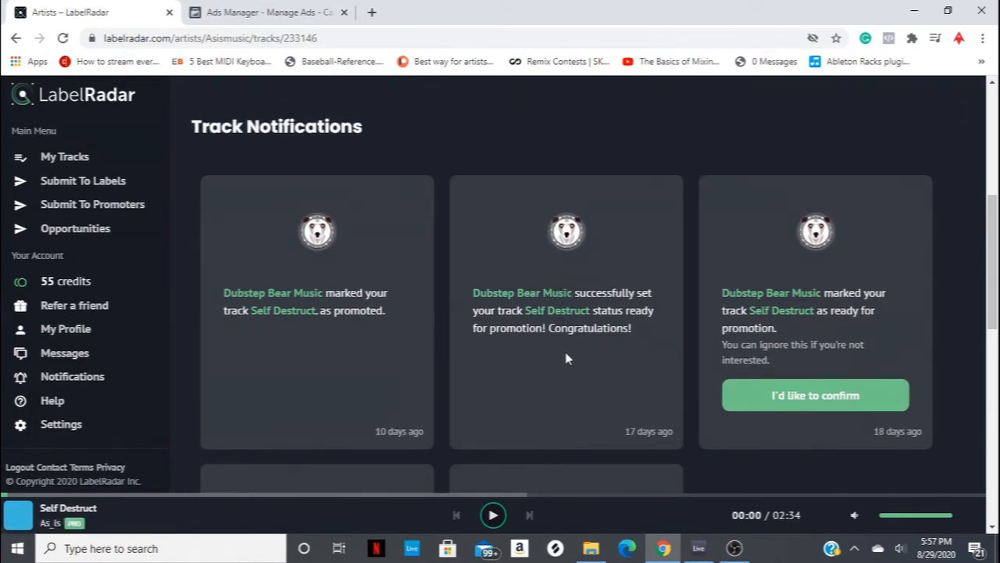
pyautogui.moveTo(657, 343)
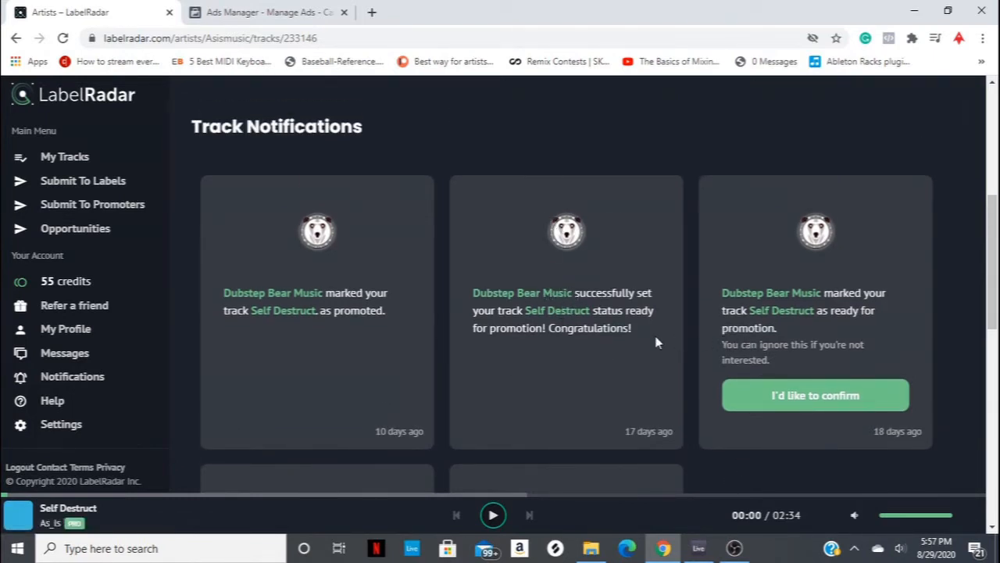
pyautogui.moveTo(654, 341)
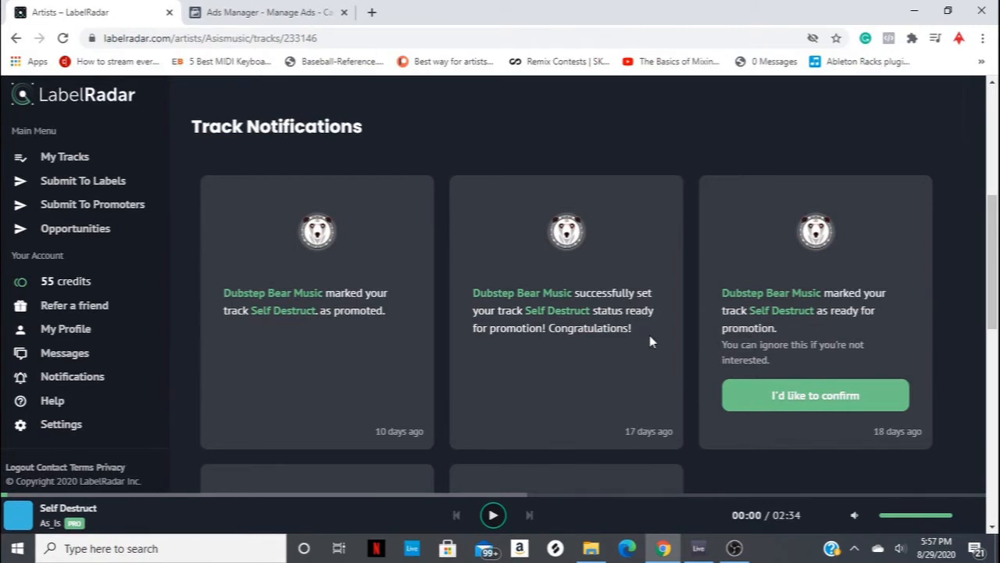
pyautogui.moveTo(617, 390)
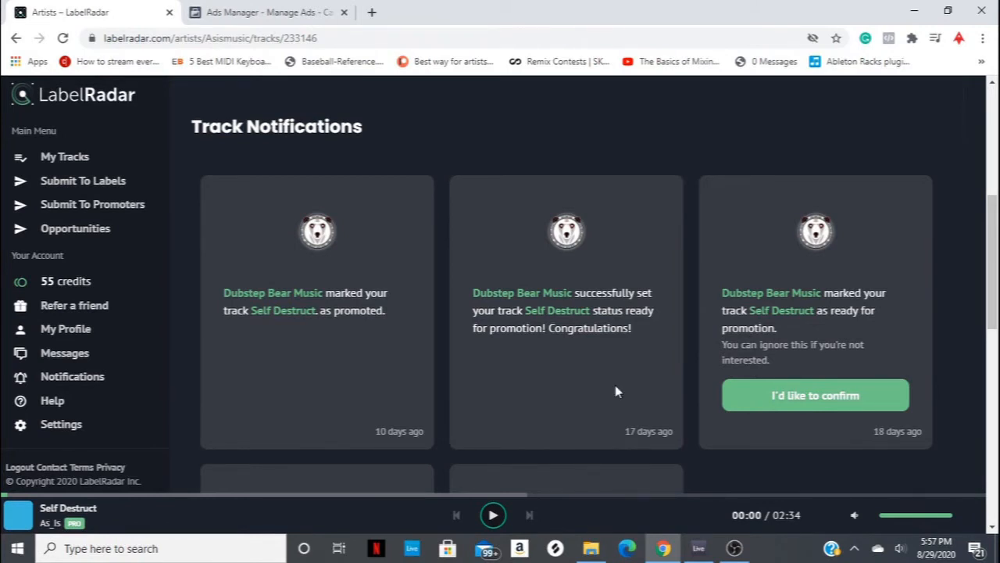
pyautogui.moveTo(540, 297)
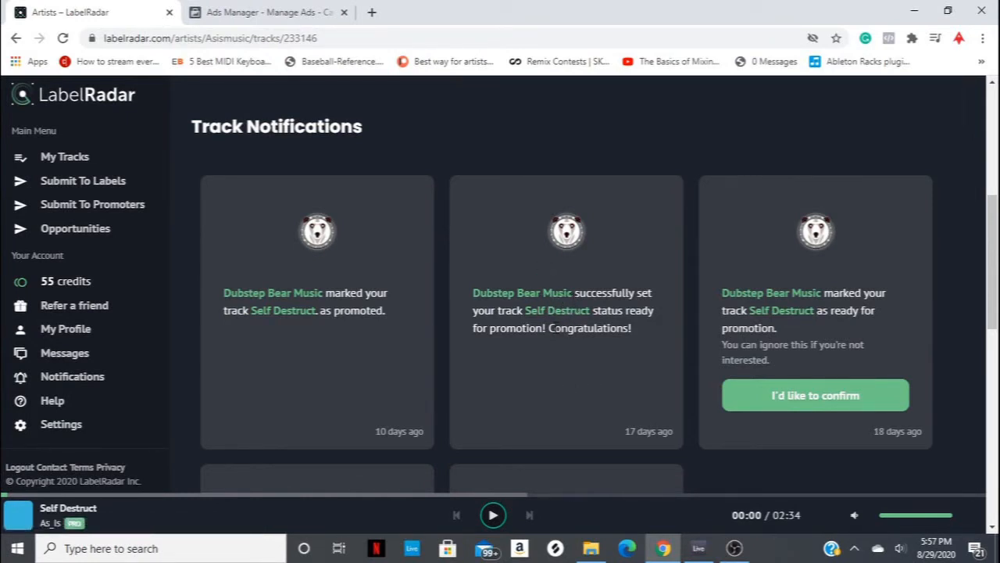
pyautogui.moveTo(481, 327)
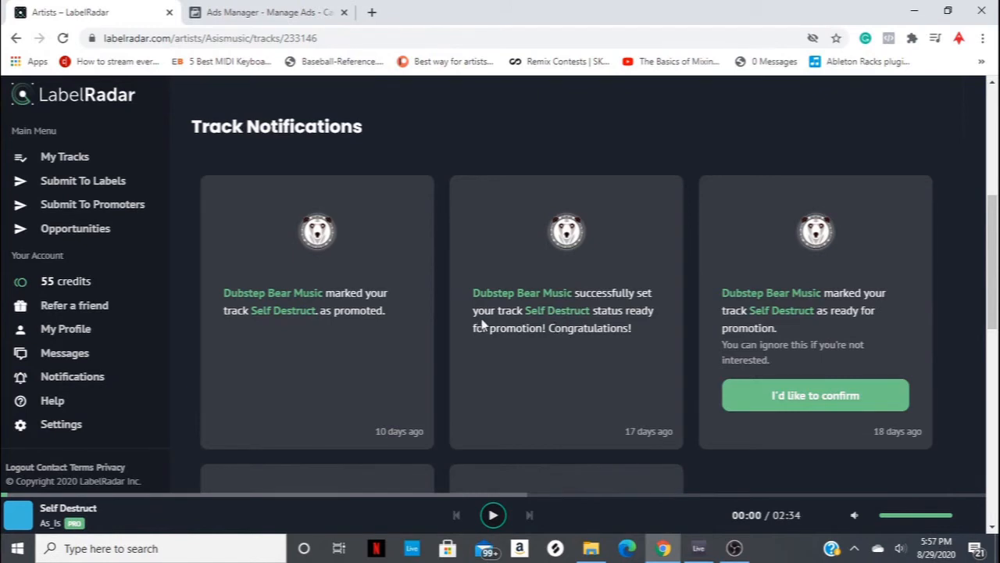
pyautogui.moveTo(350, 345)
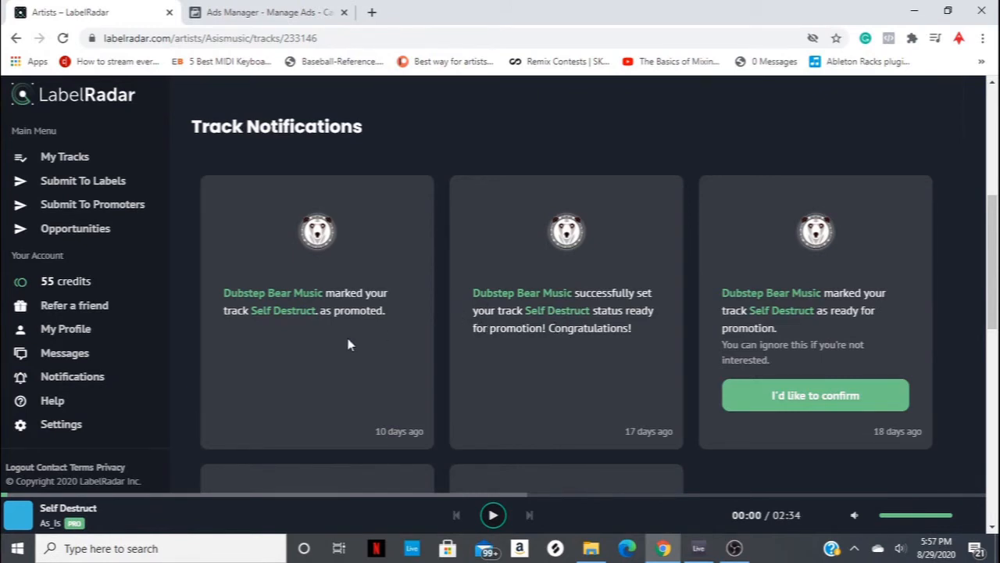
# Open Messages to view the signed Dubstep Bear Music conversation about Self Destruct
pyautogui.click(64, 353)
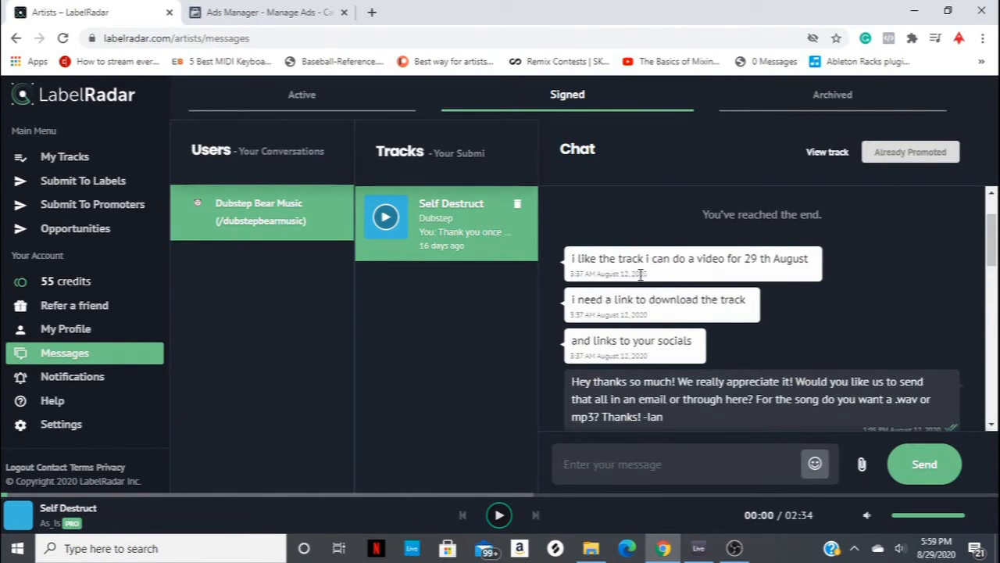
pyautogui.moveTo(621, 272)
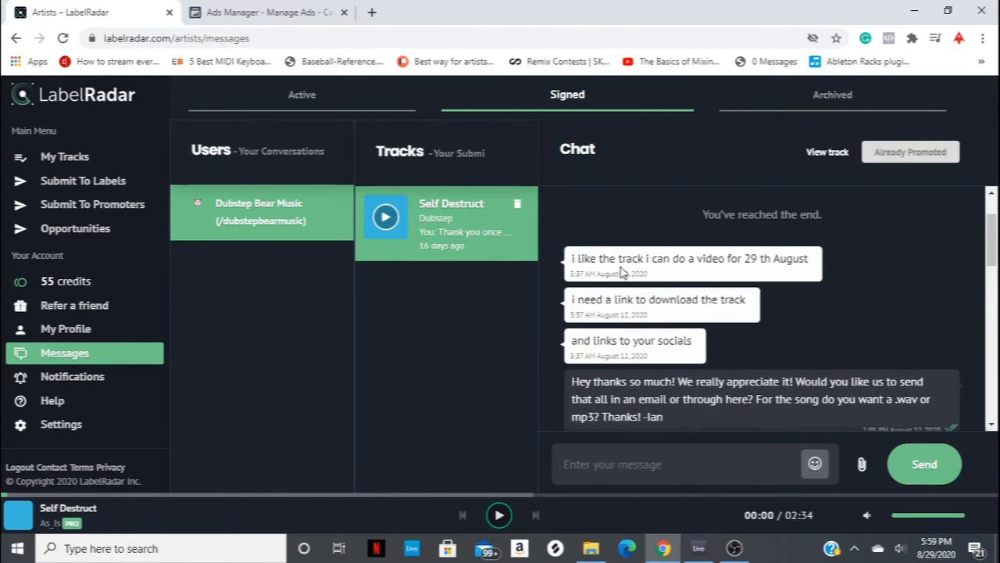
pyautogui.moveTo(656, 238)
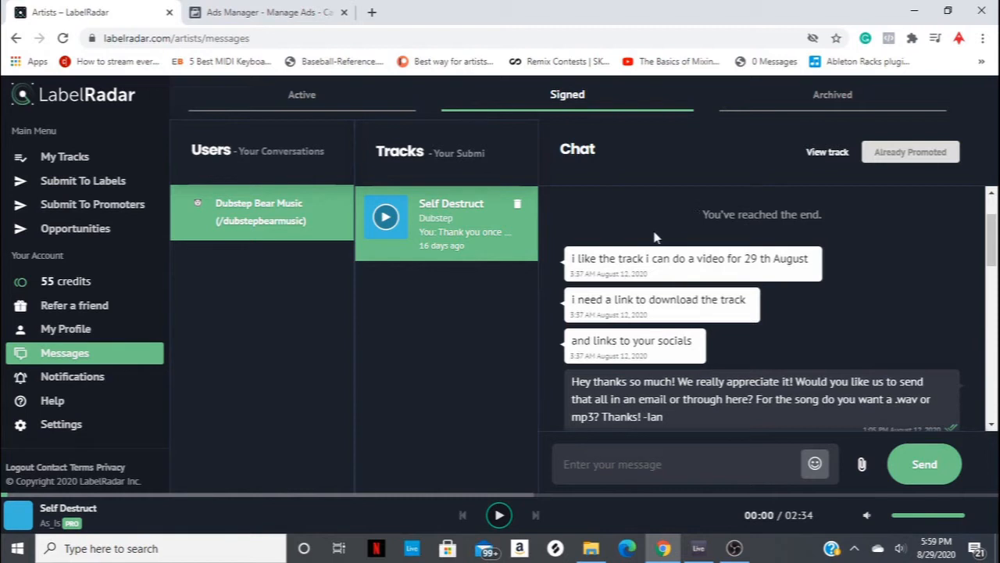
pyautogui.moveTo(628, 250)
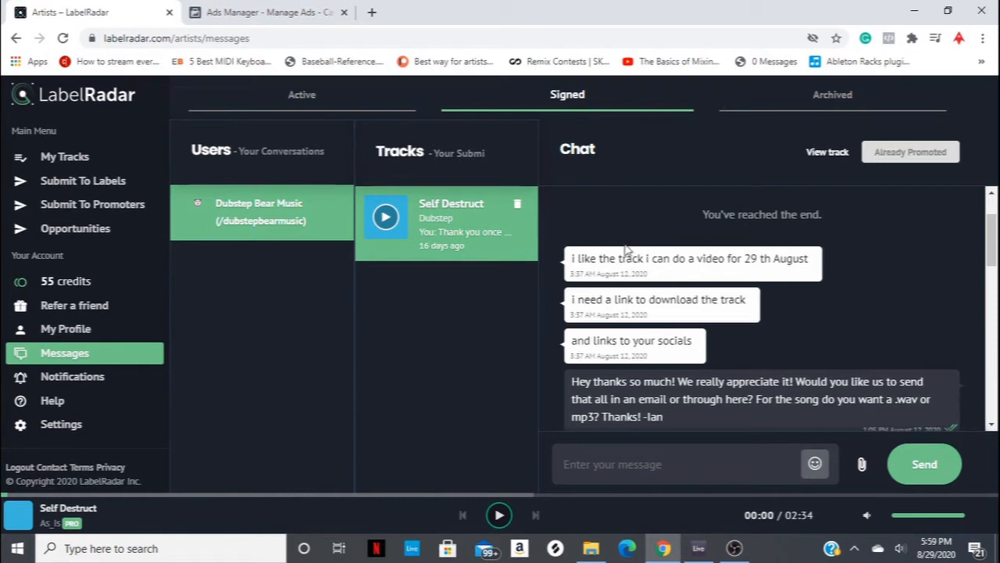
pyautogui.moveTo(480, 295)
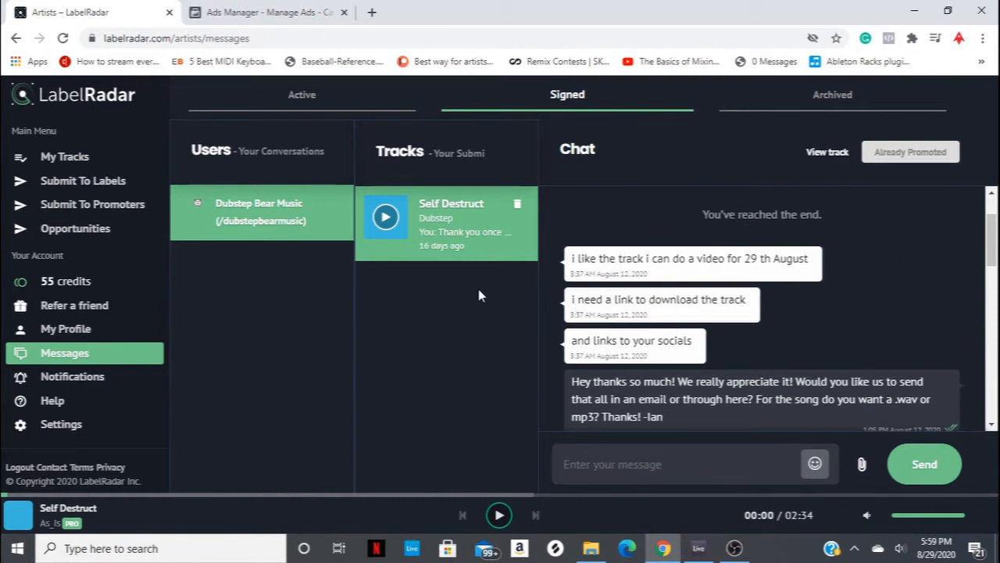
pyautogui.moveTo(813, 267)
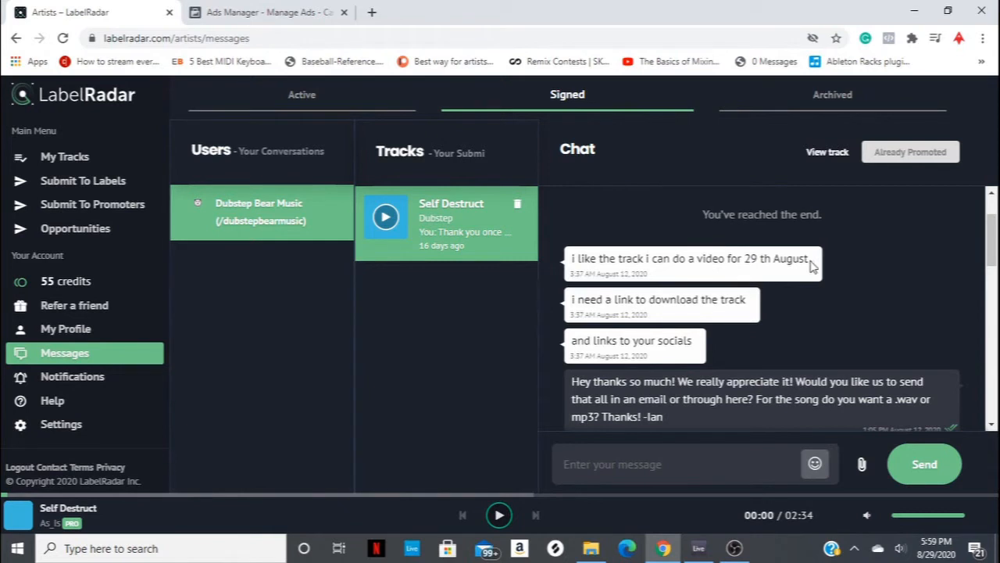
pyautogui.moveTo(810, 297)
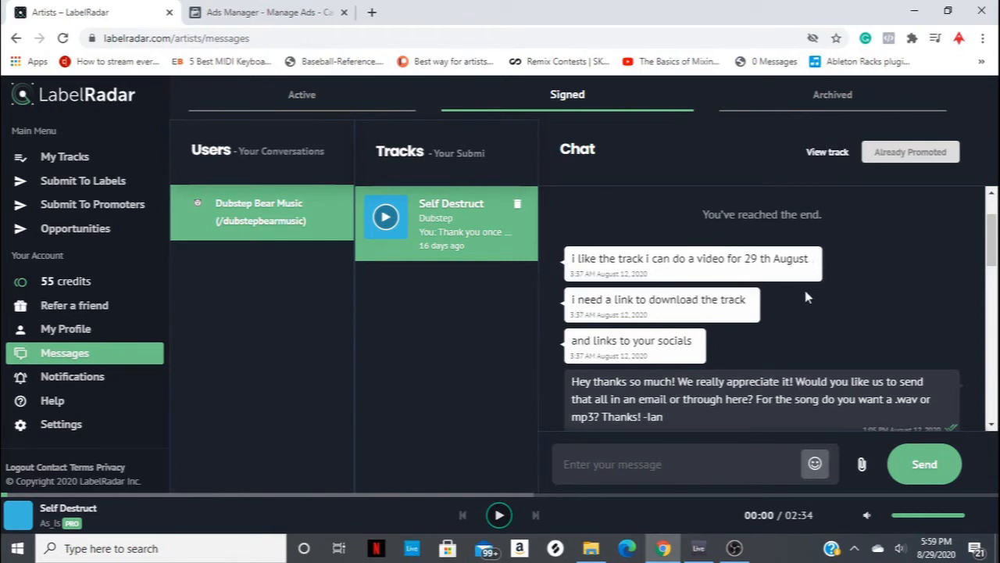
pyautogui.moveTo(803, 316)
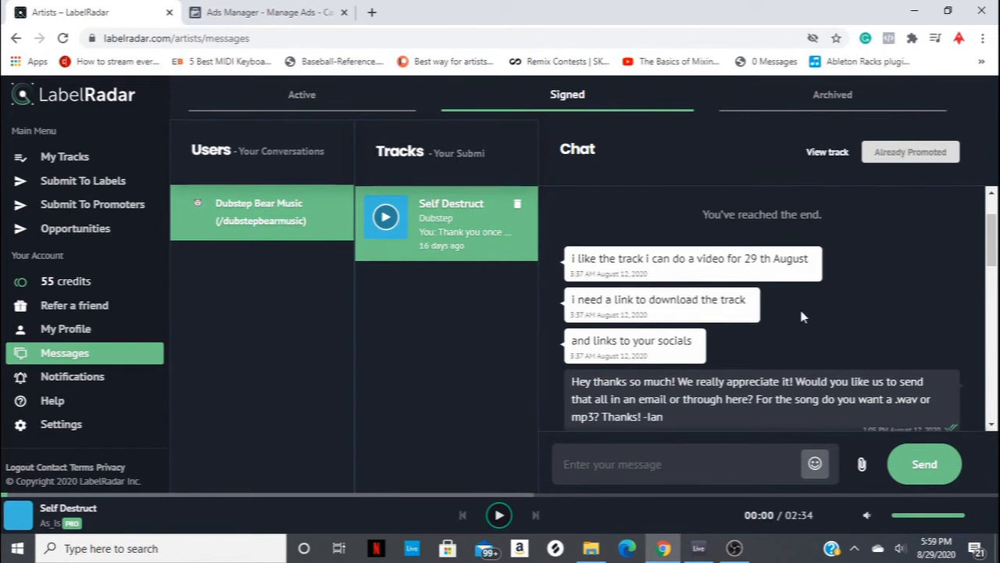
pyautogui.moveTo(808, 364)
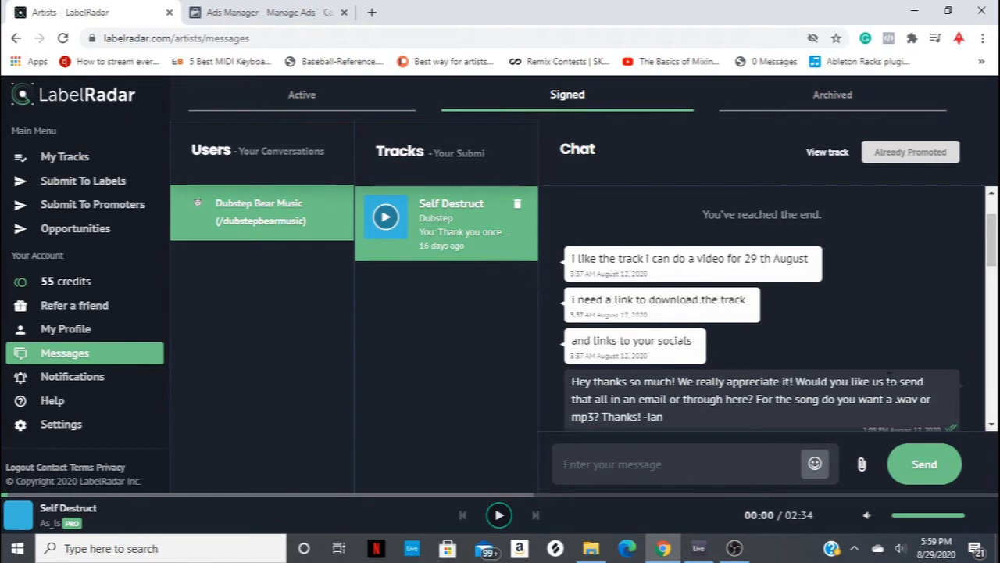
pyautogui.moveTo(914, 319)
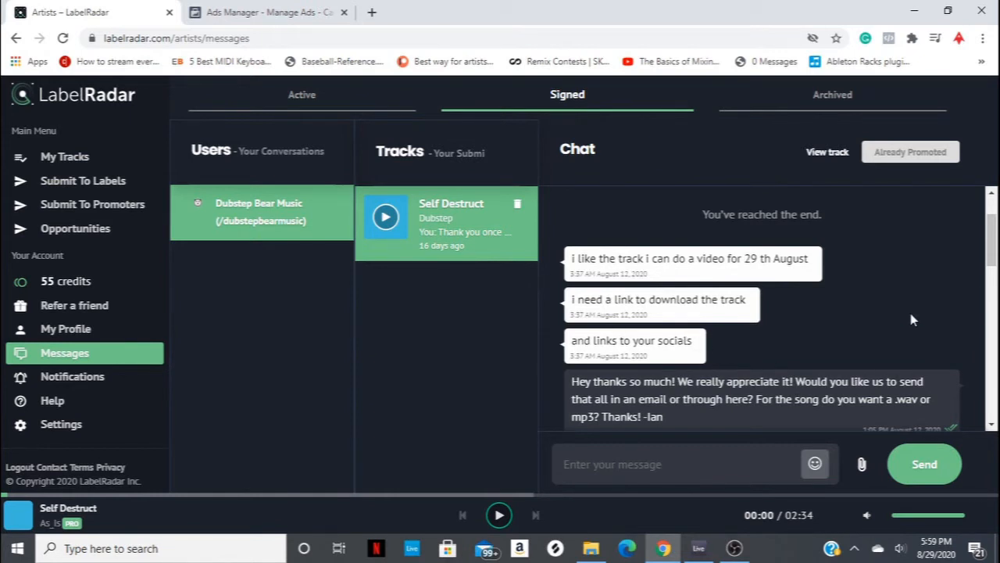
pyautogui.scroll(-3)
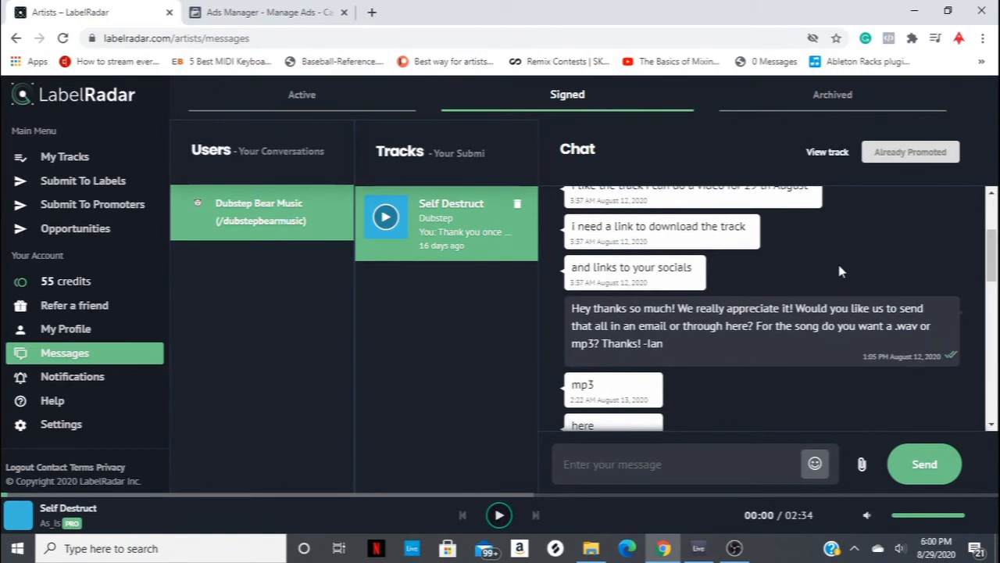
pyautogui.moveTo(803, 248)
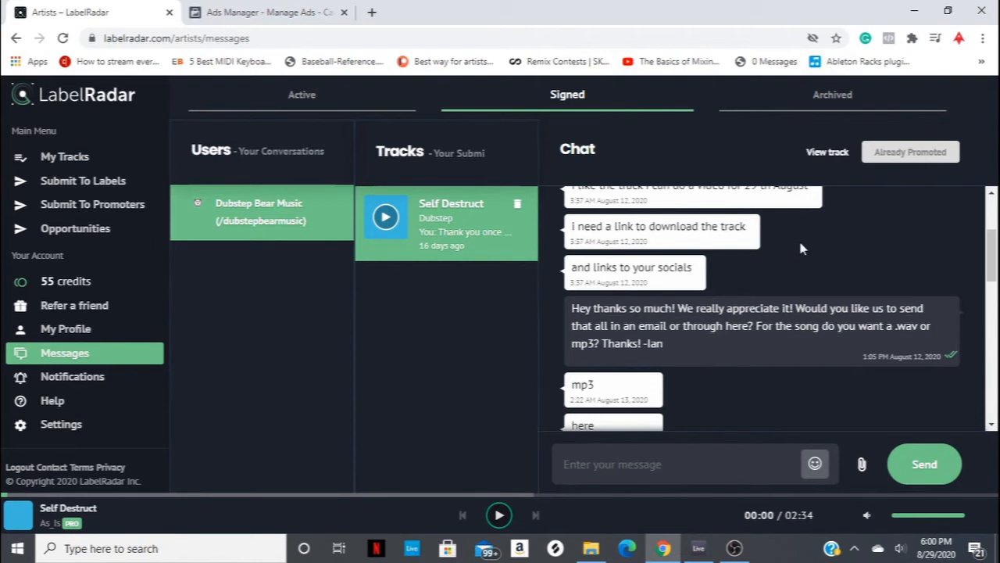
pyautogui.moveTo(39, 344)
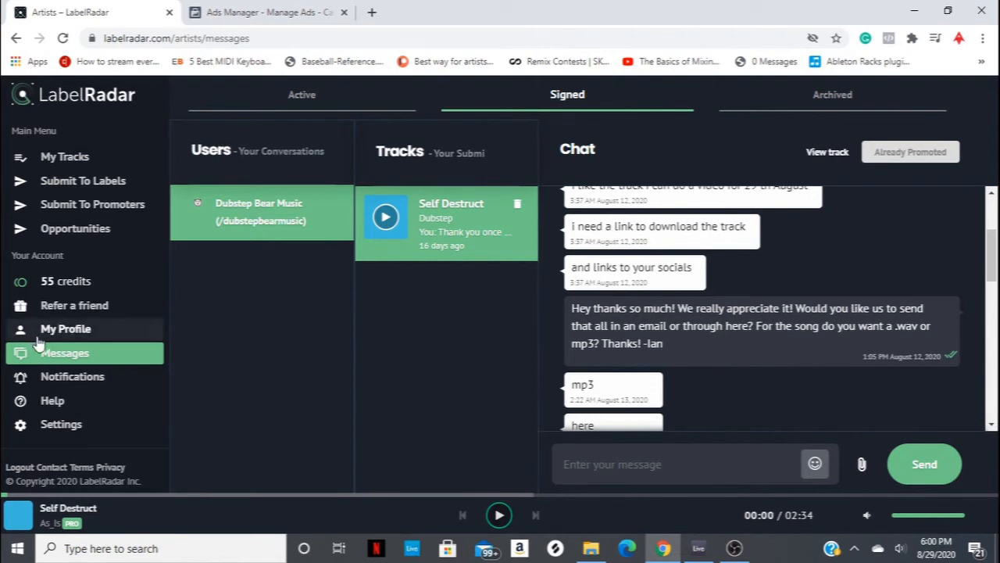